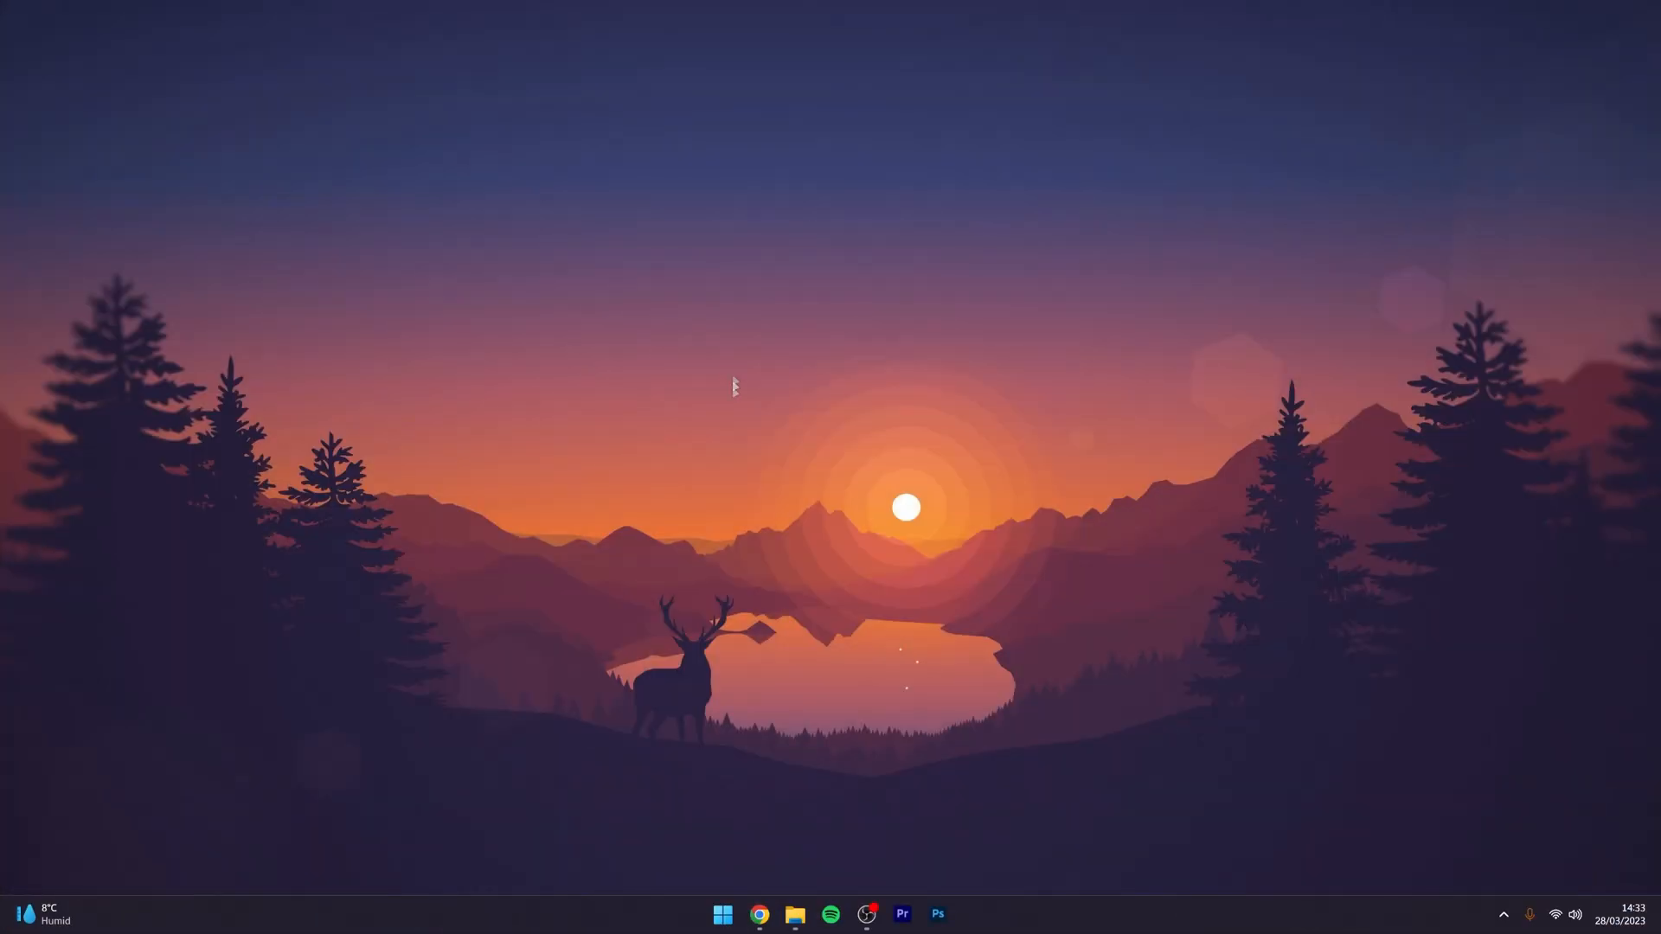
# Step: Bring up store.steampowered.com in Chrome and start signing in via the login link
pyautogui.click(759, 913)
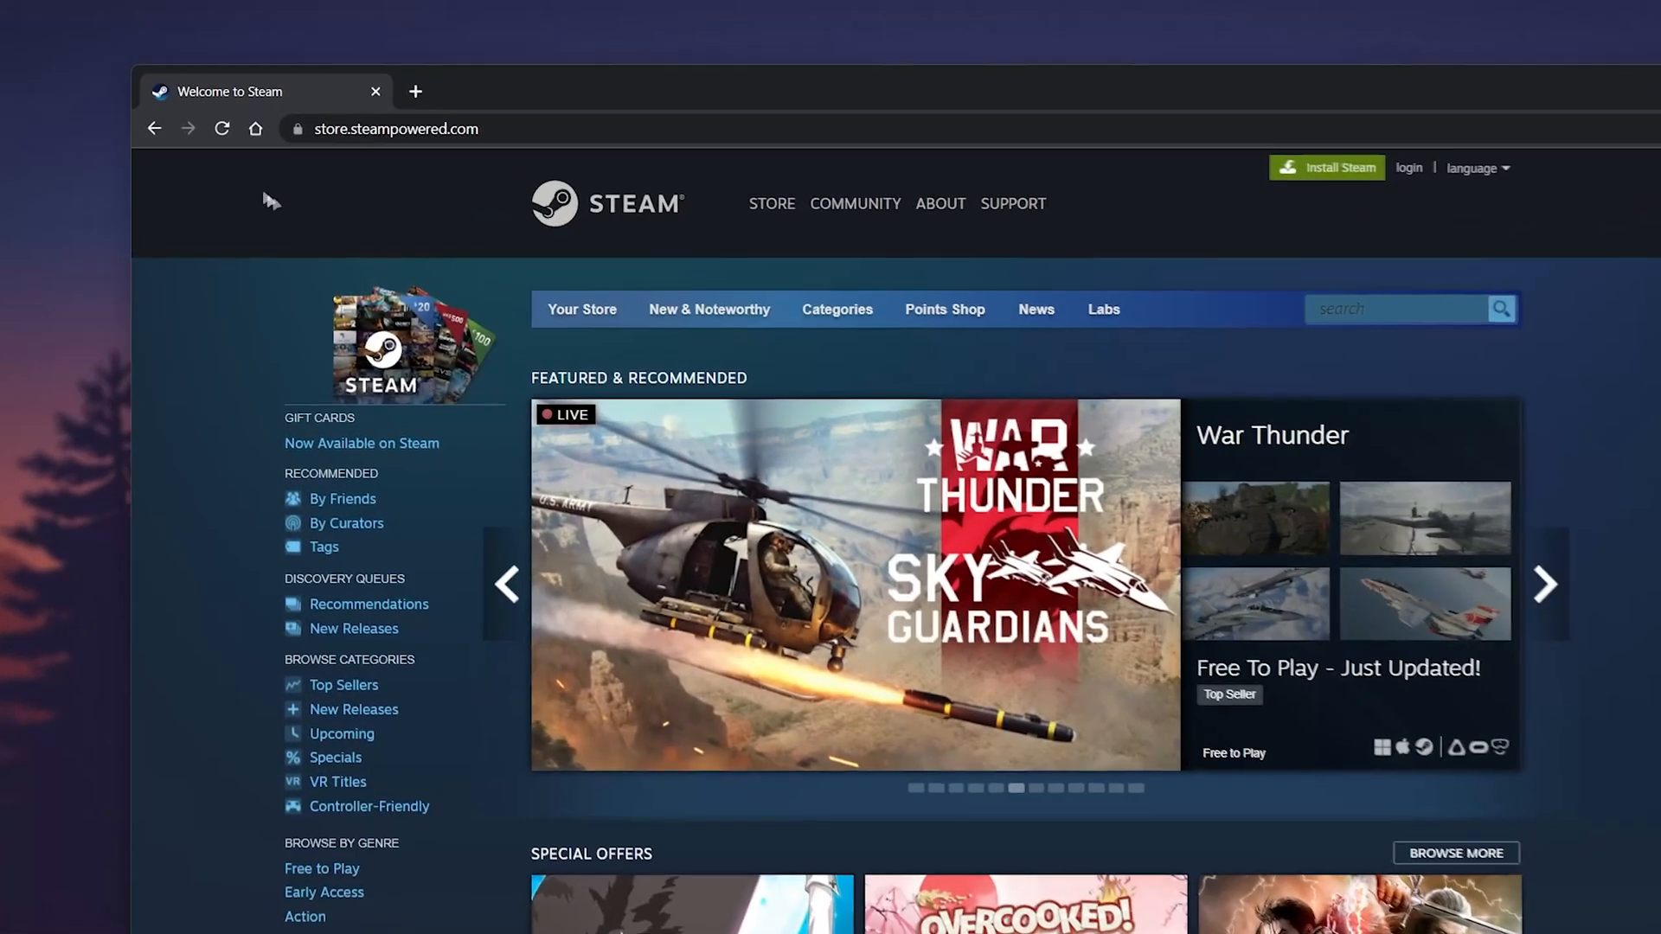
pyautogui.moveTo(1522, 372)
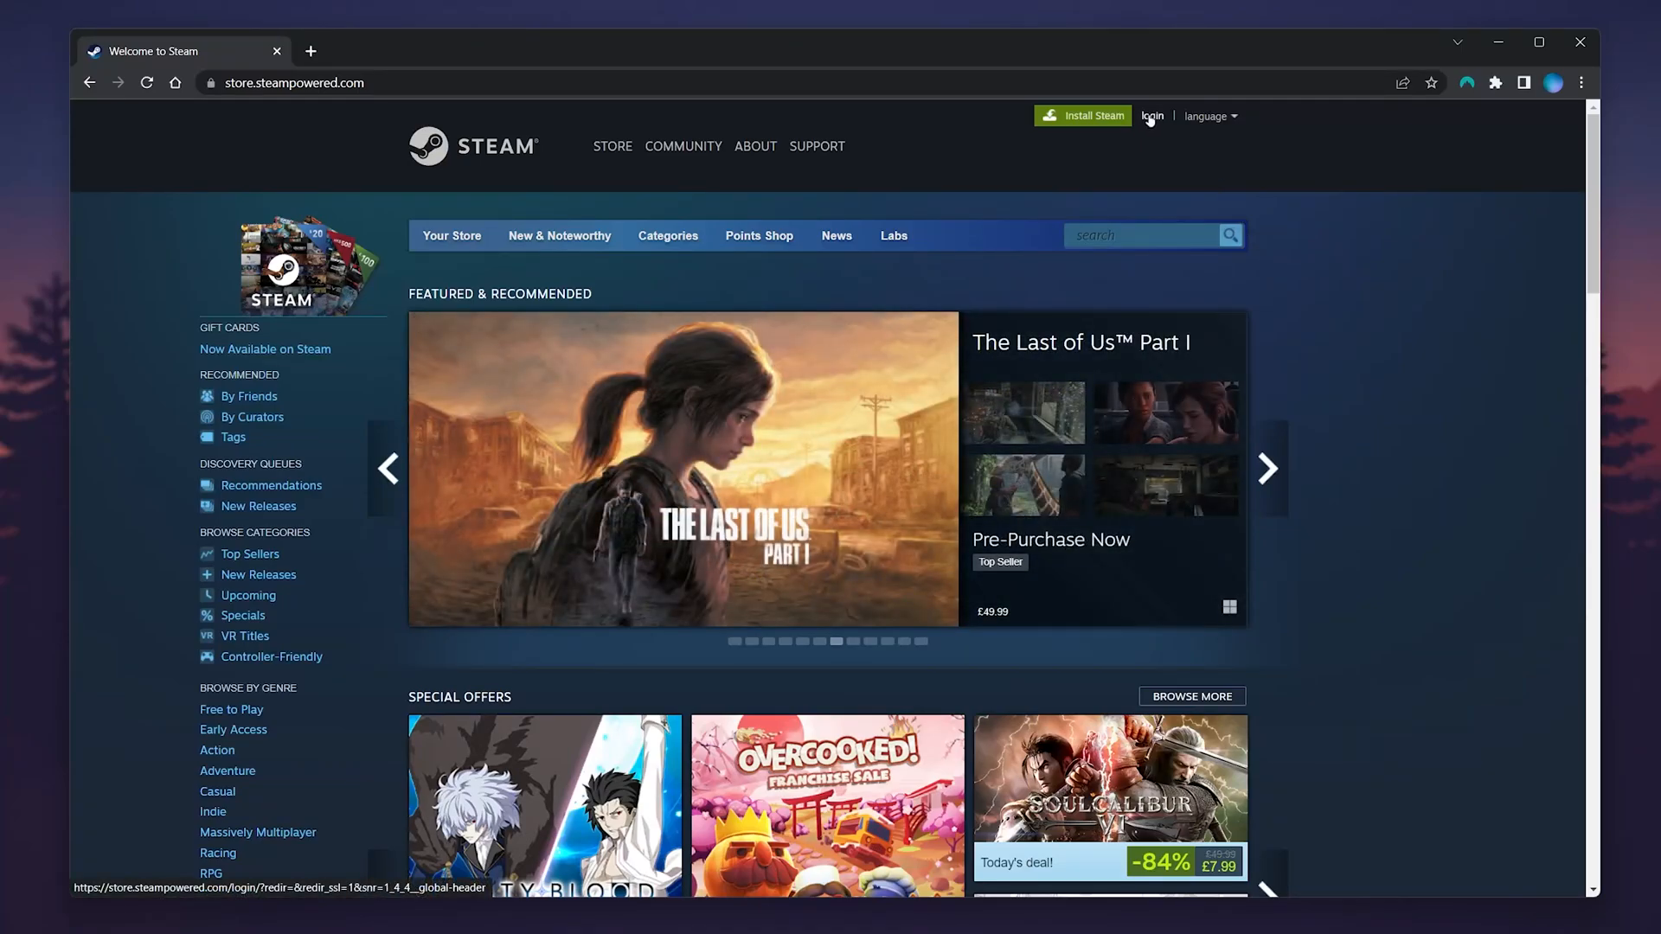
pyautogui.click(1151, 115)
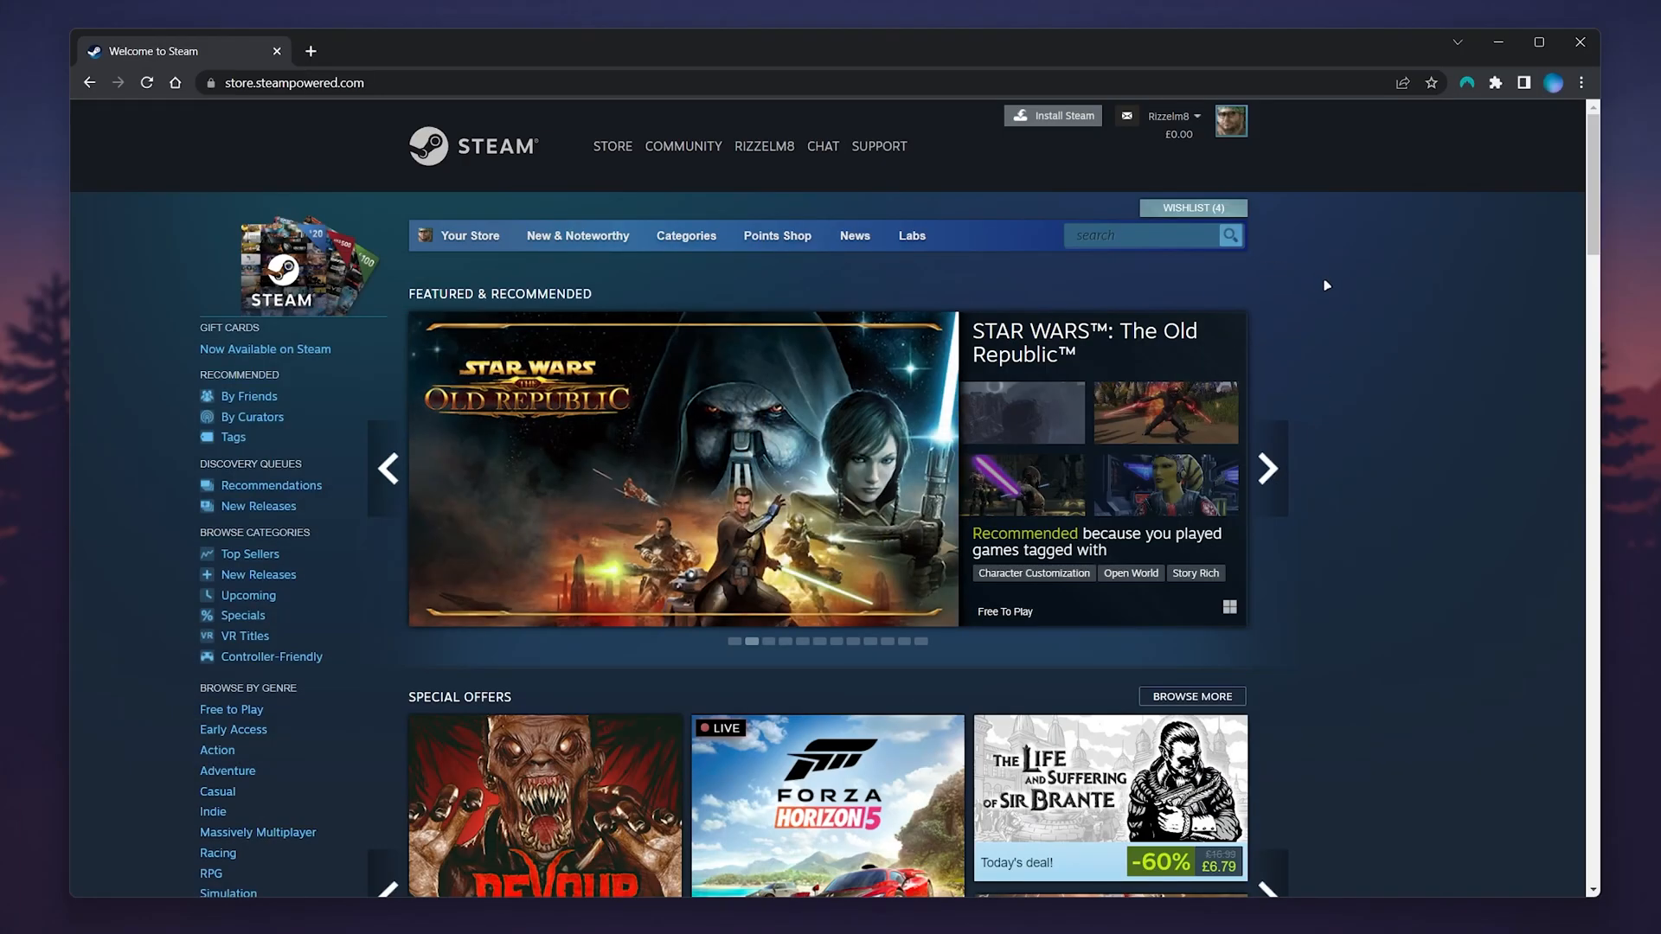
# Step: Reach the Account details page from the account-name dropdown at top right
pyautogui.click(1169, 117)
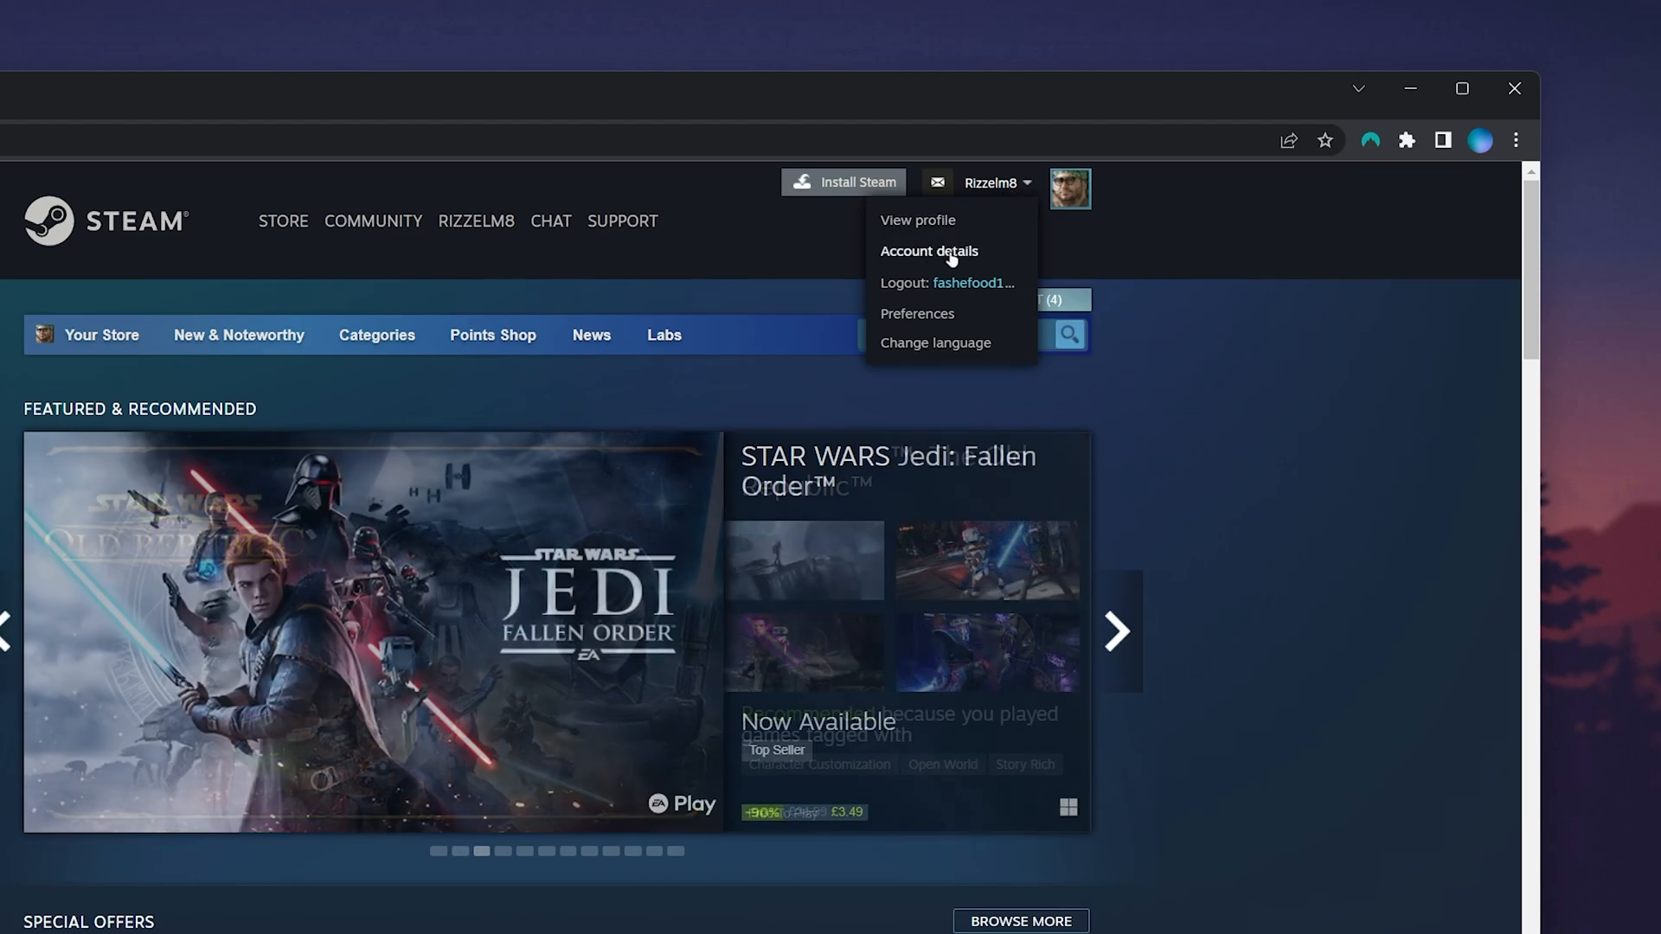
pyautogui.click(928, 251)
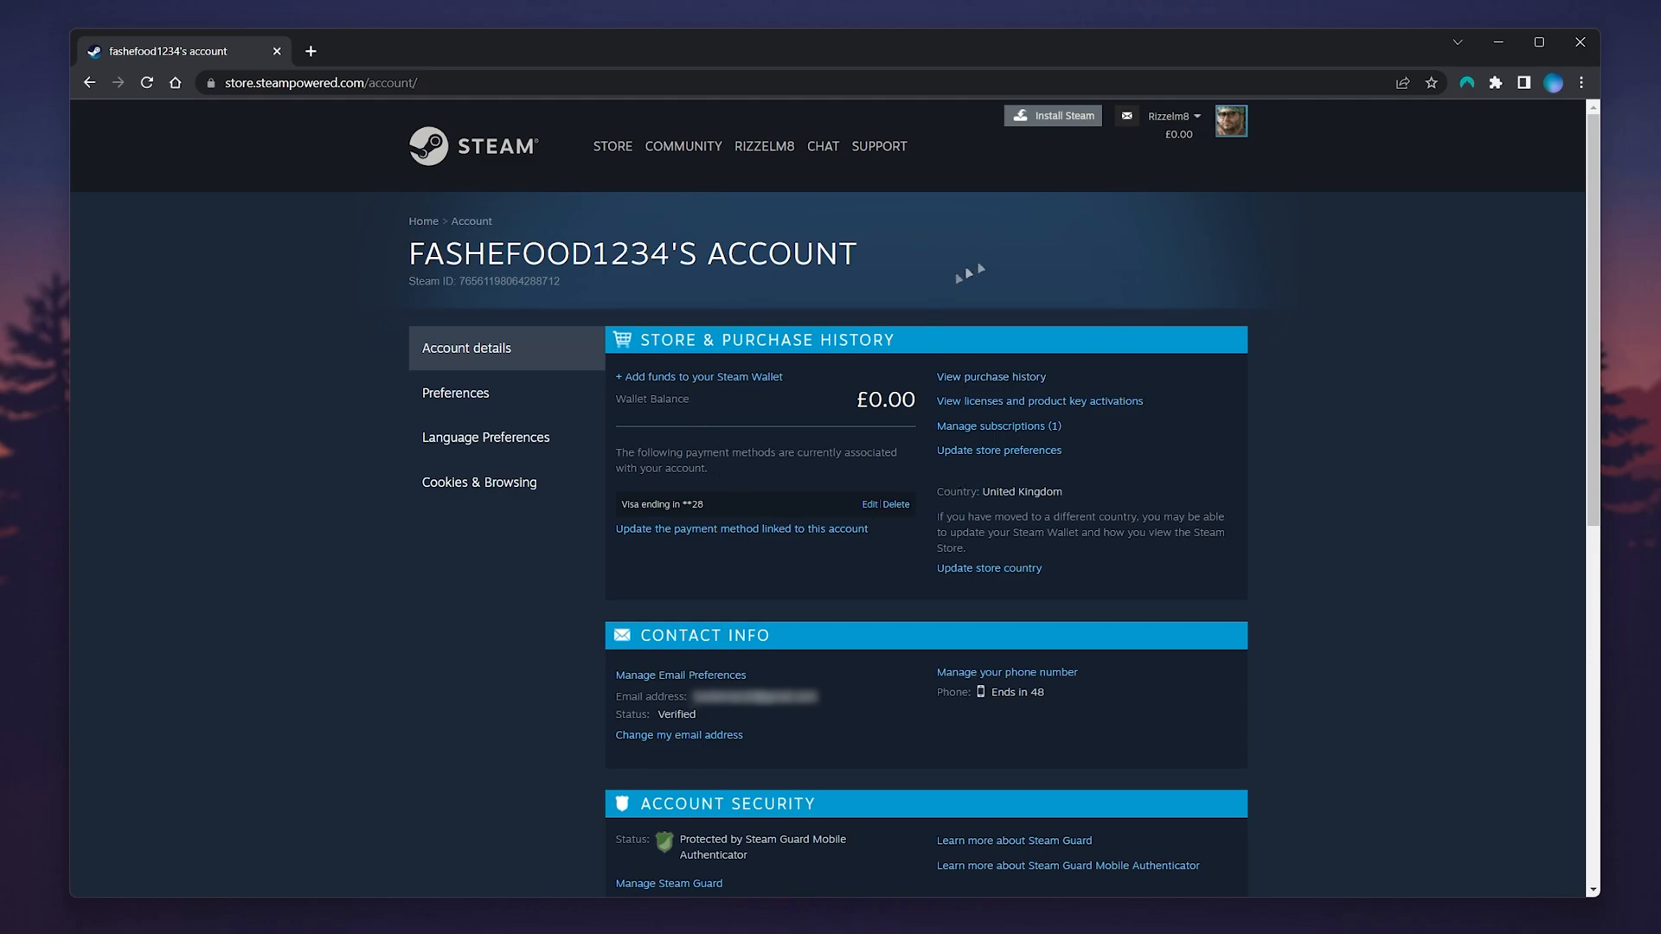
# Step: Locate Account Security and choose Change my password, prompting a mobile-app confirmation
pyautogui.scroll(-3)
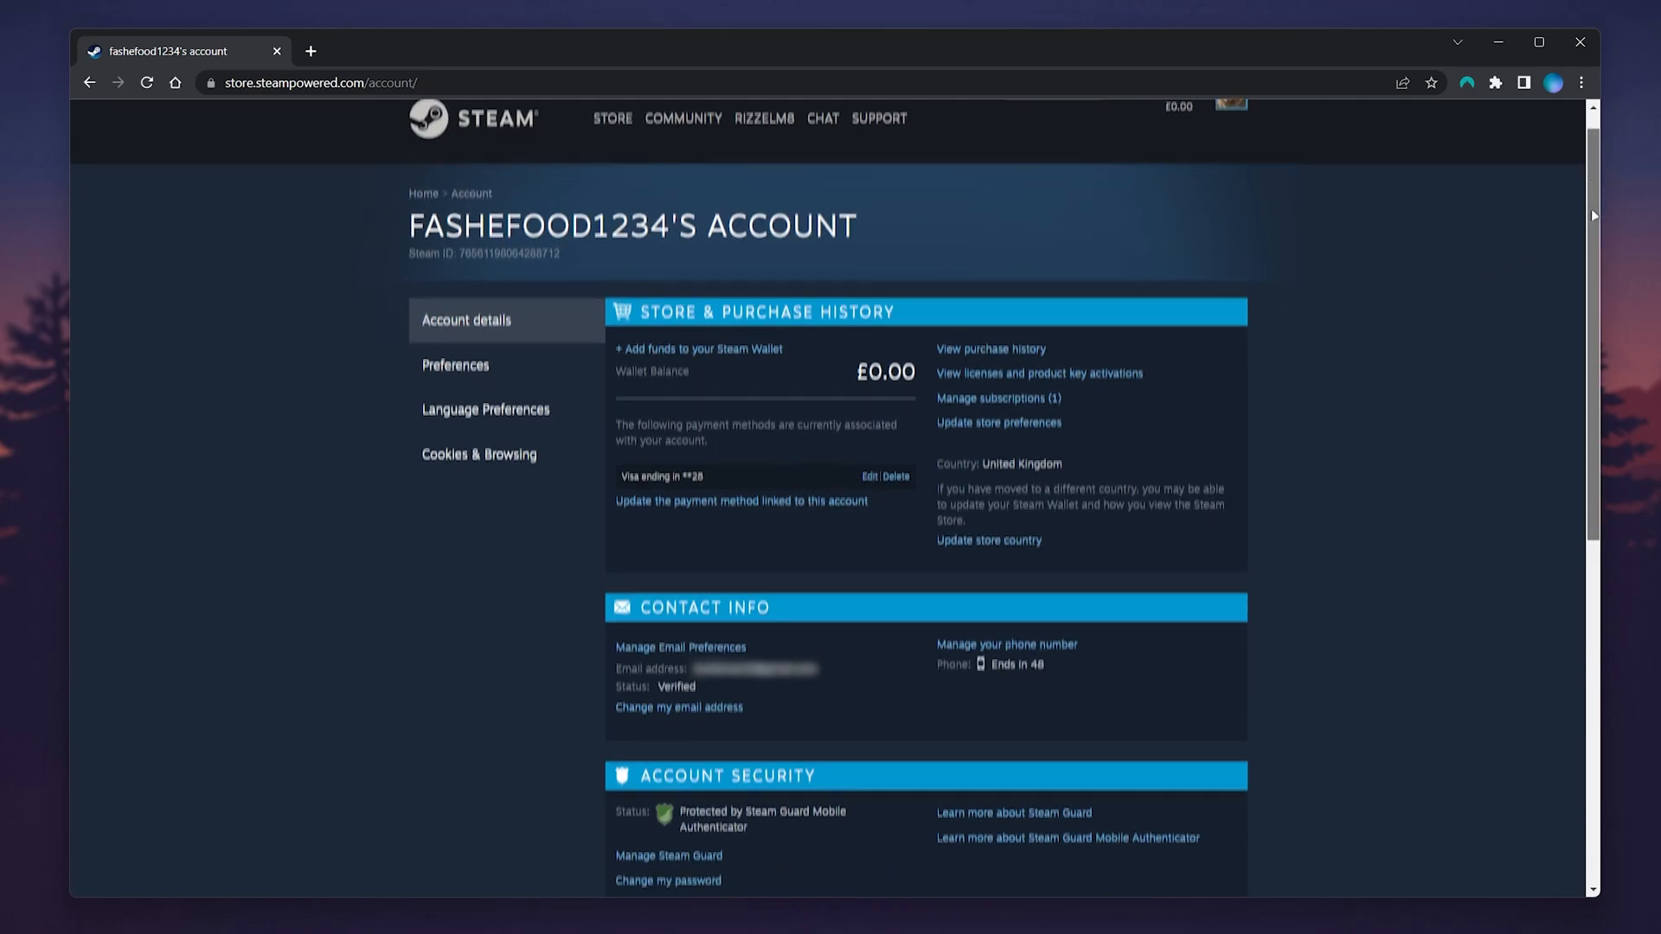
pyautogui.scroll(-3)
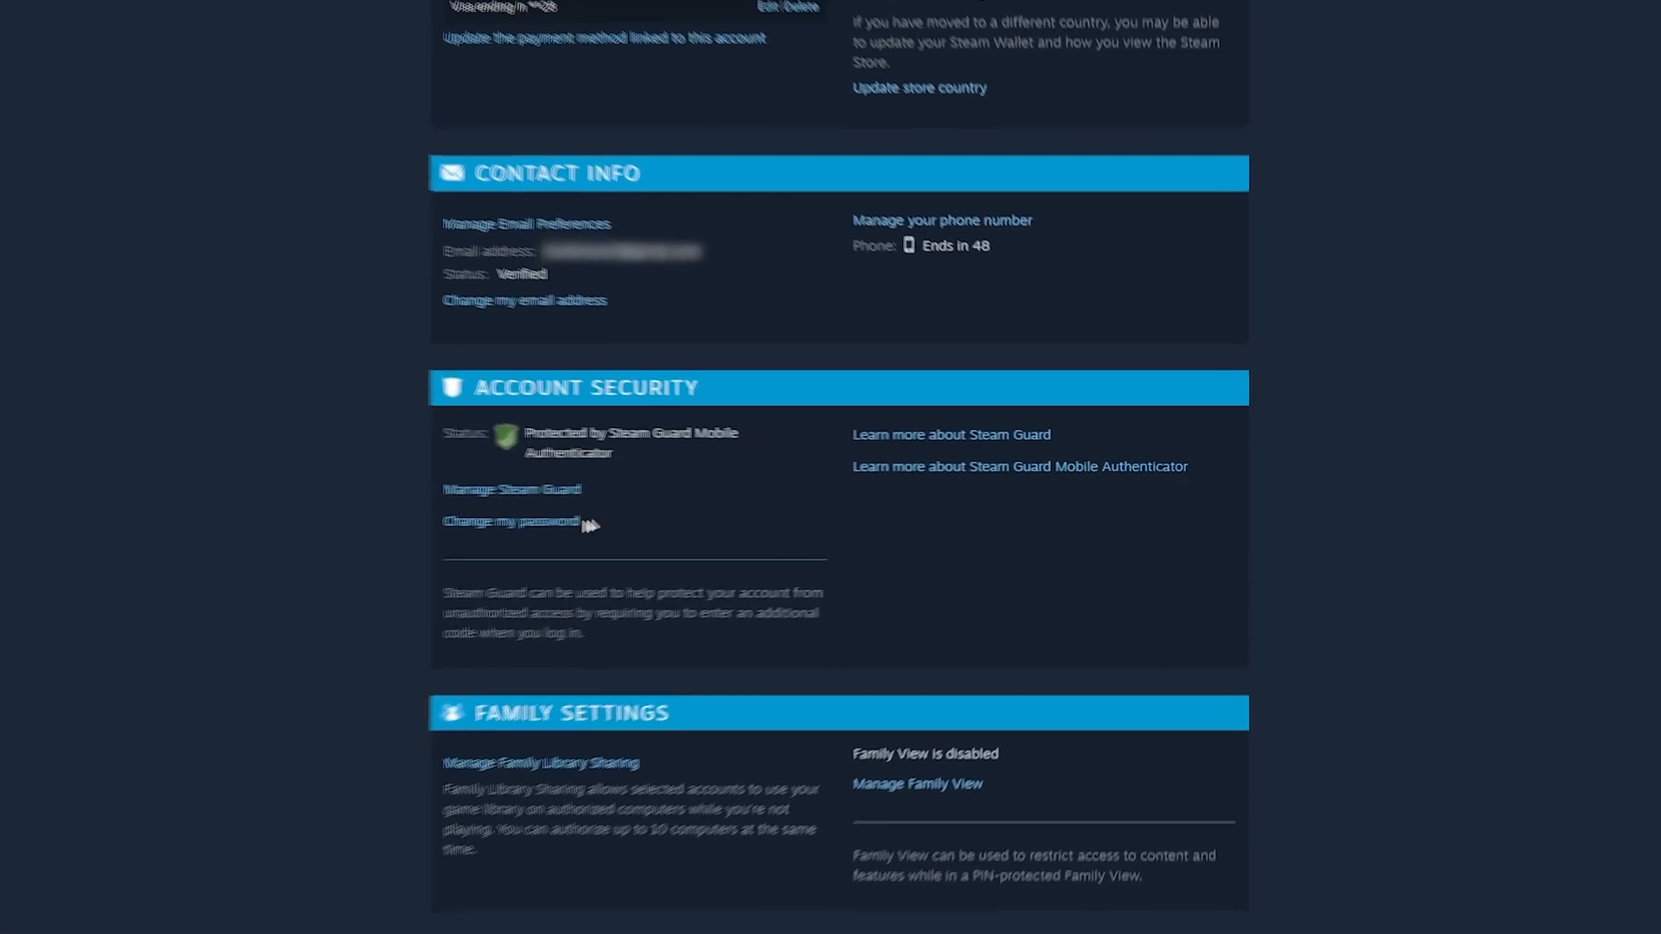
pyautogui.scroll(3)
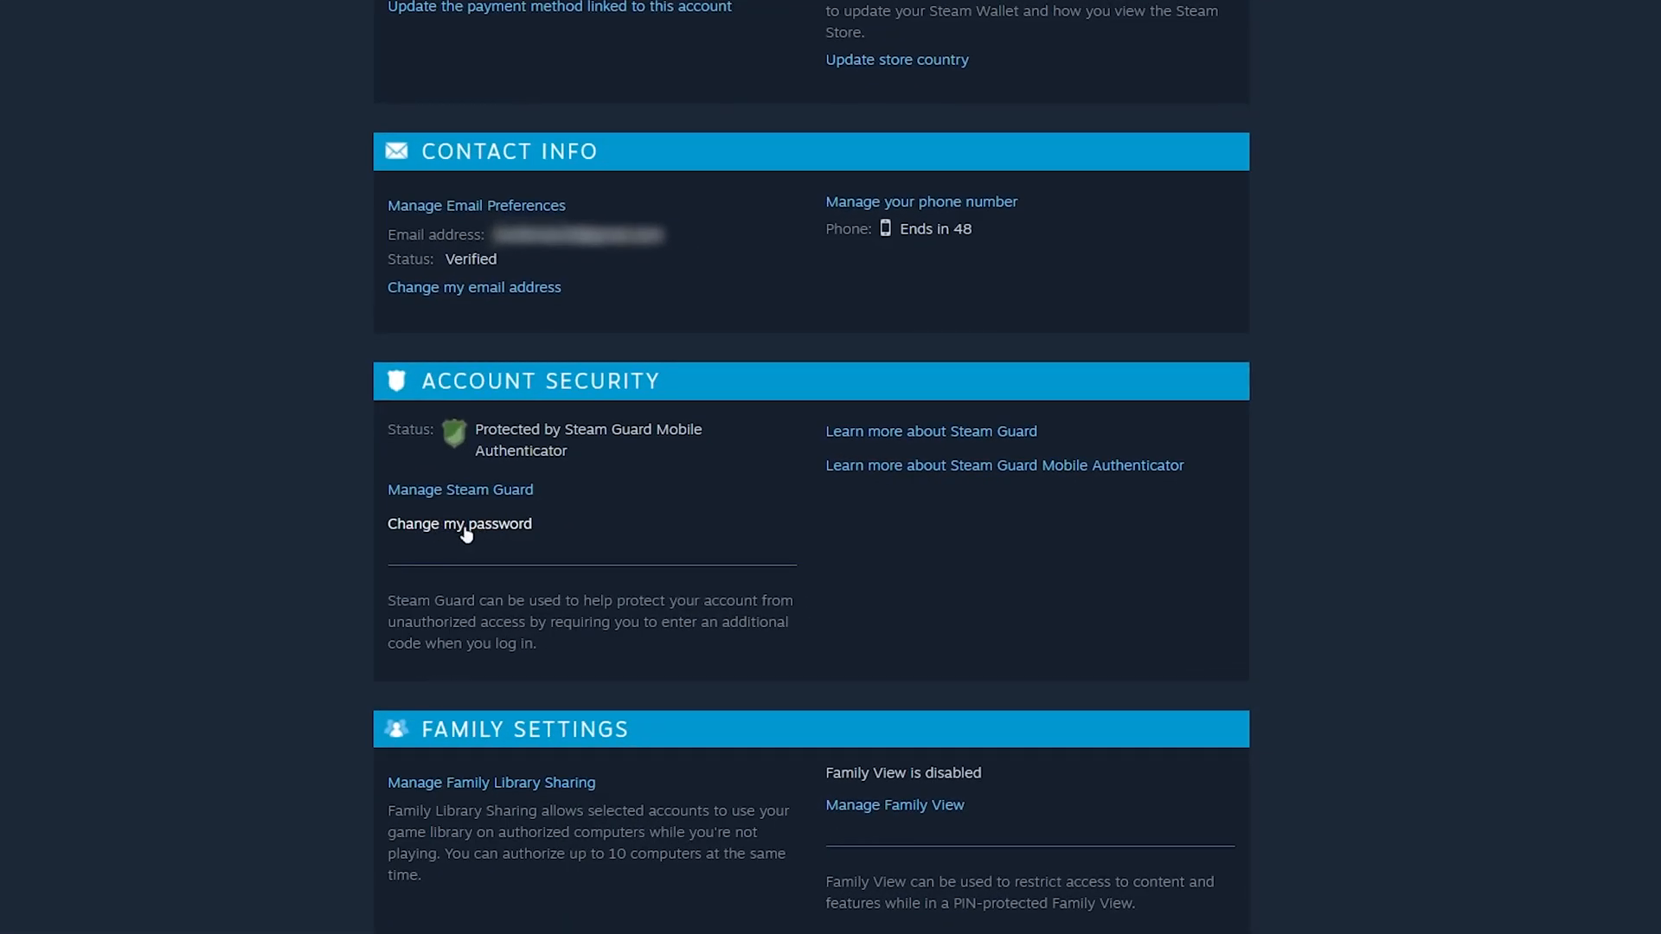
pyautogui.click(459, 524)
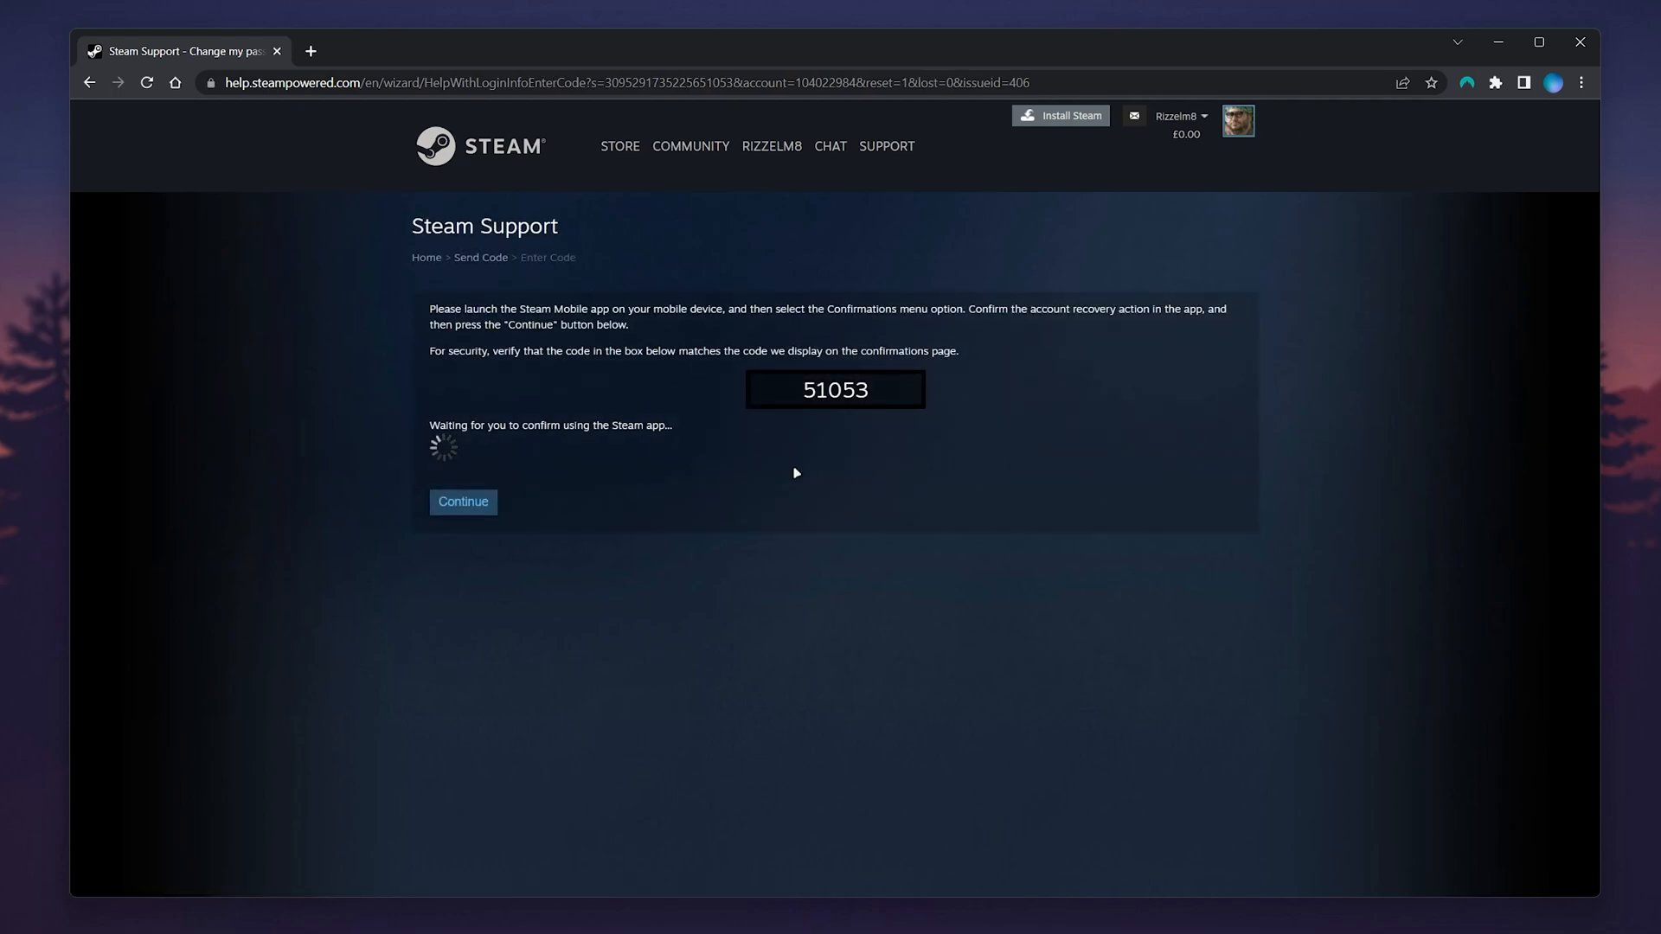
pyautogui.moveTo(869, 474)
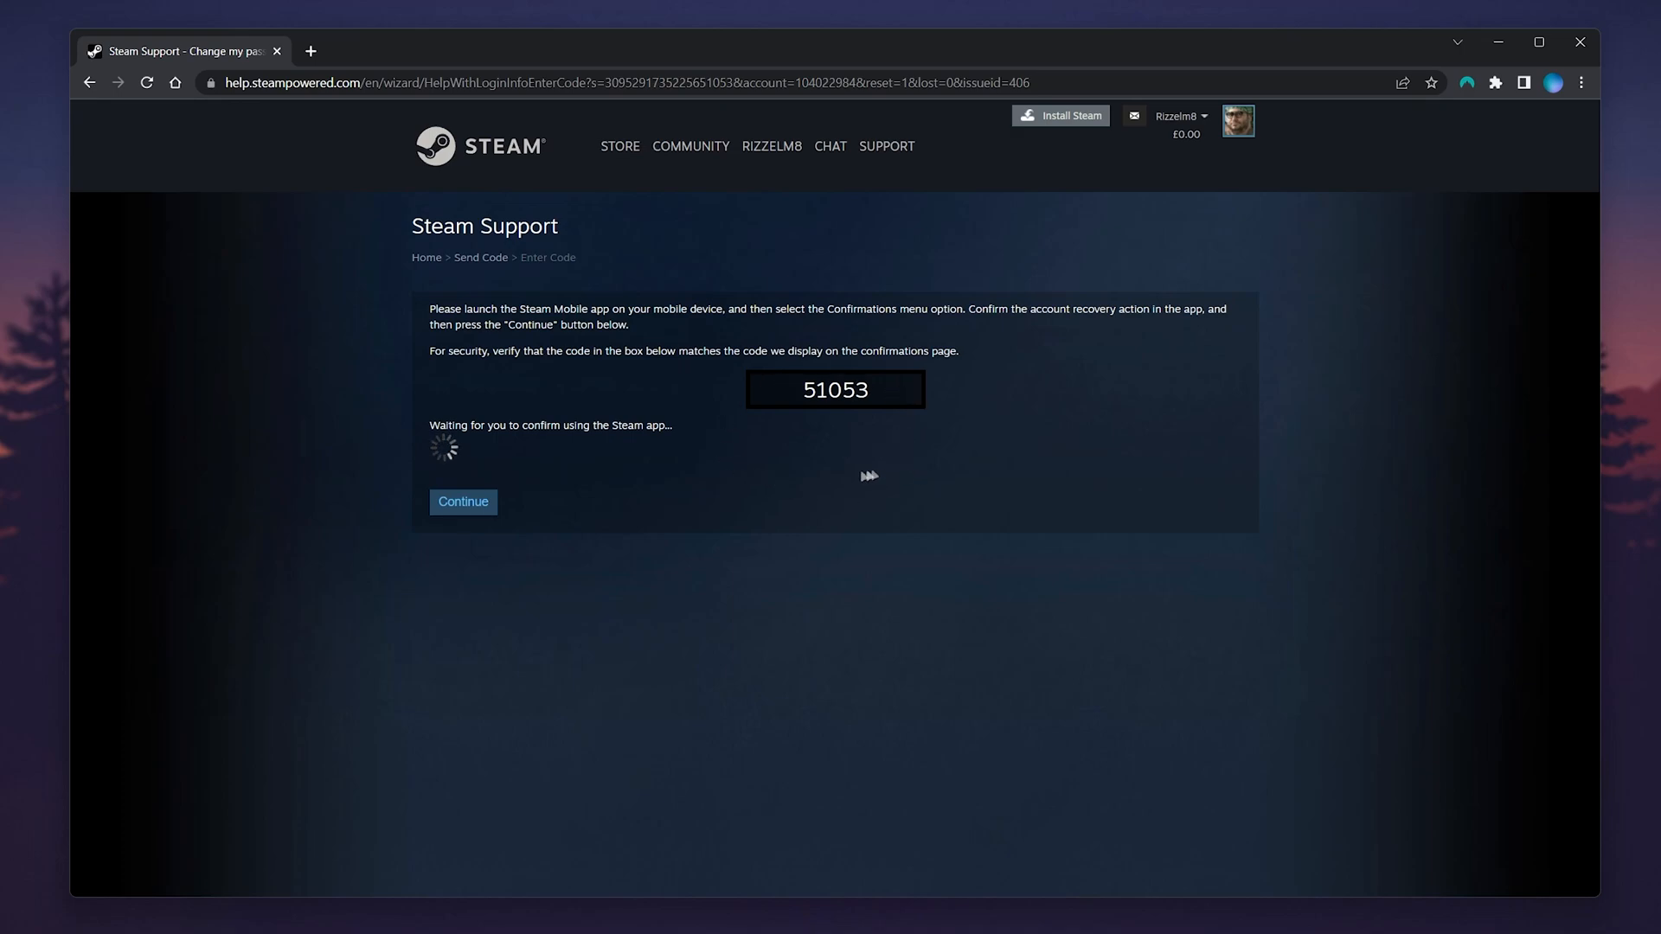
pyautogui.moveTo(791, 406)
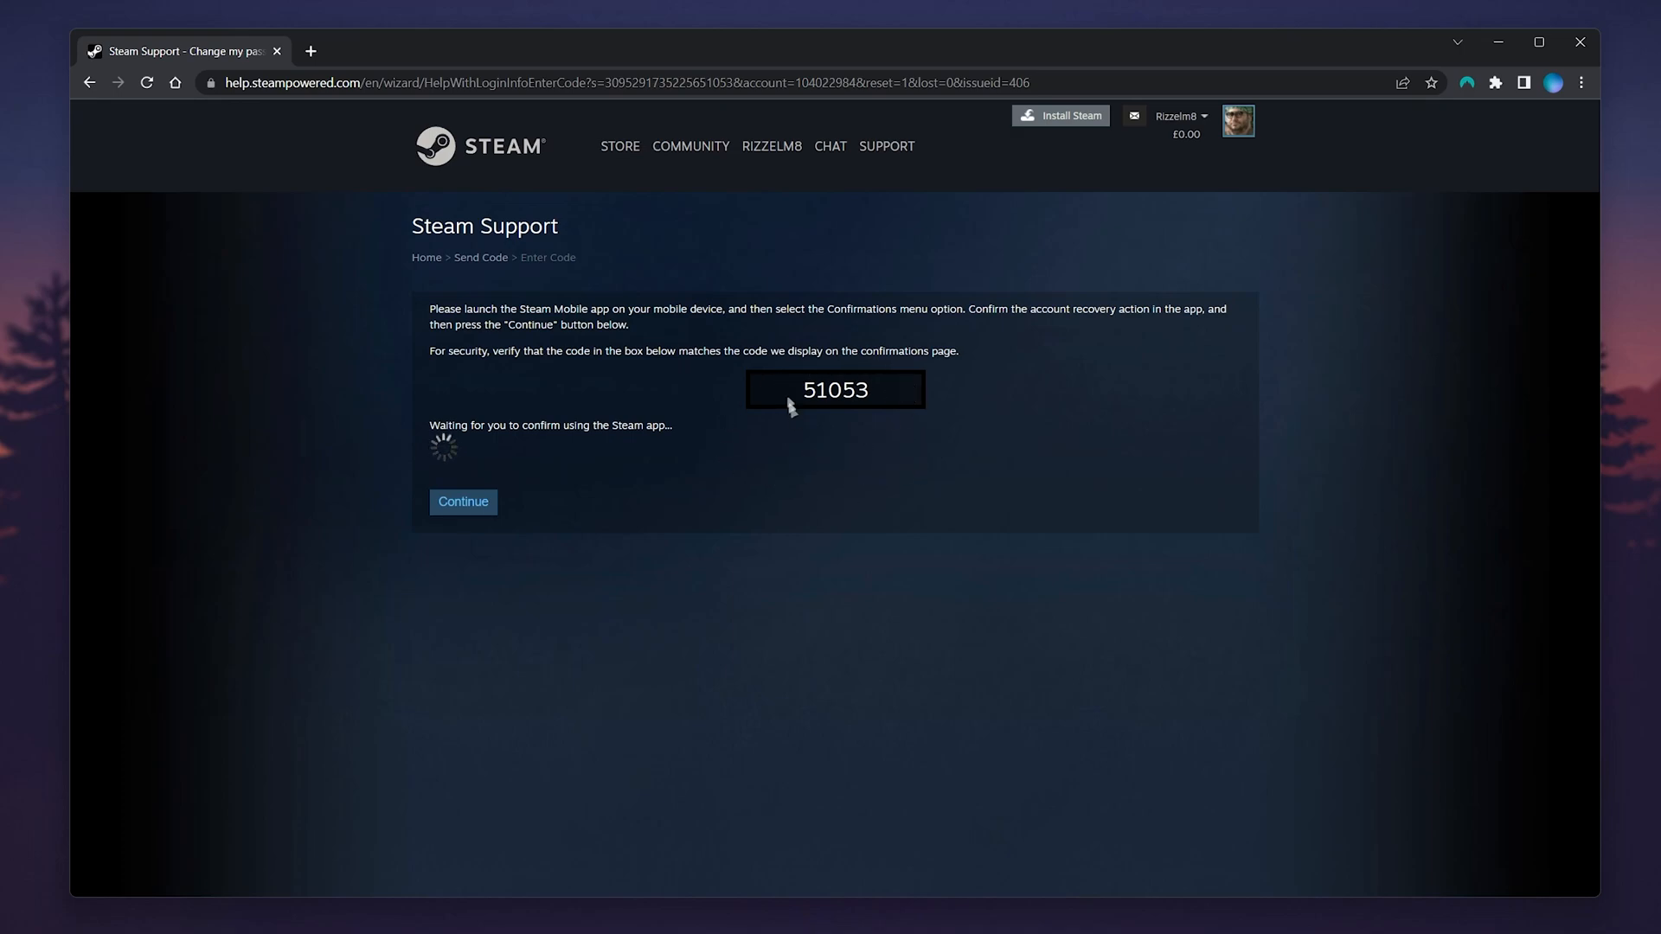
# Step: Continue past the mobile-app recovery confirmation to the password reset form
pyautogui.click(463, 501)
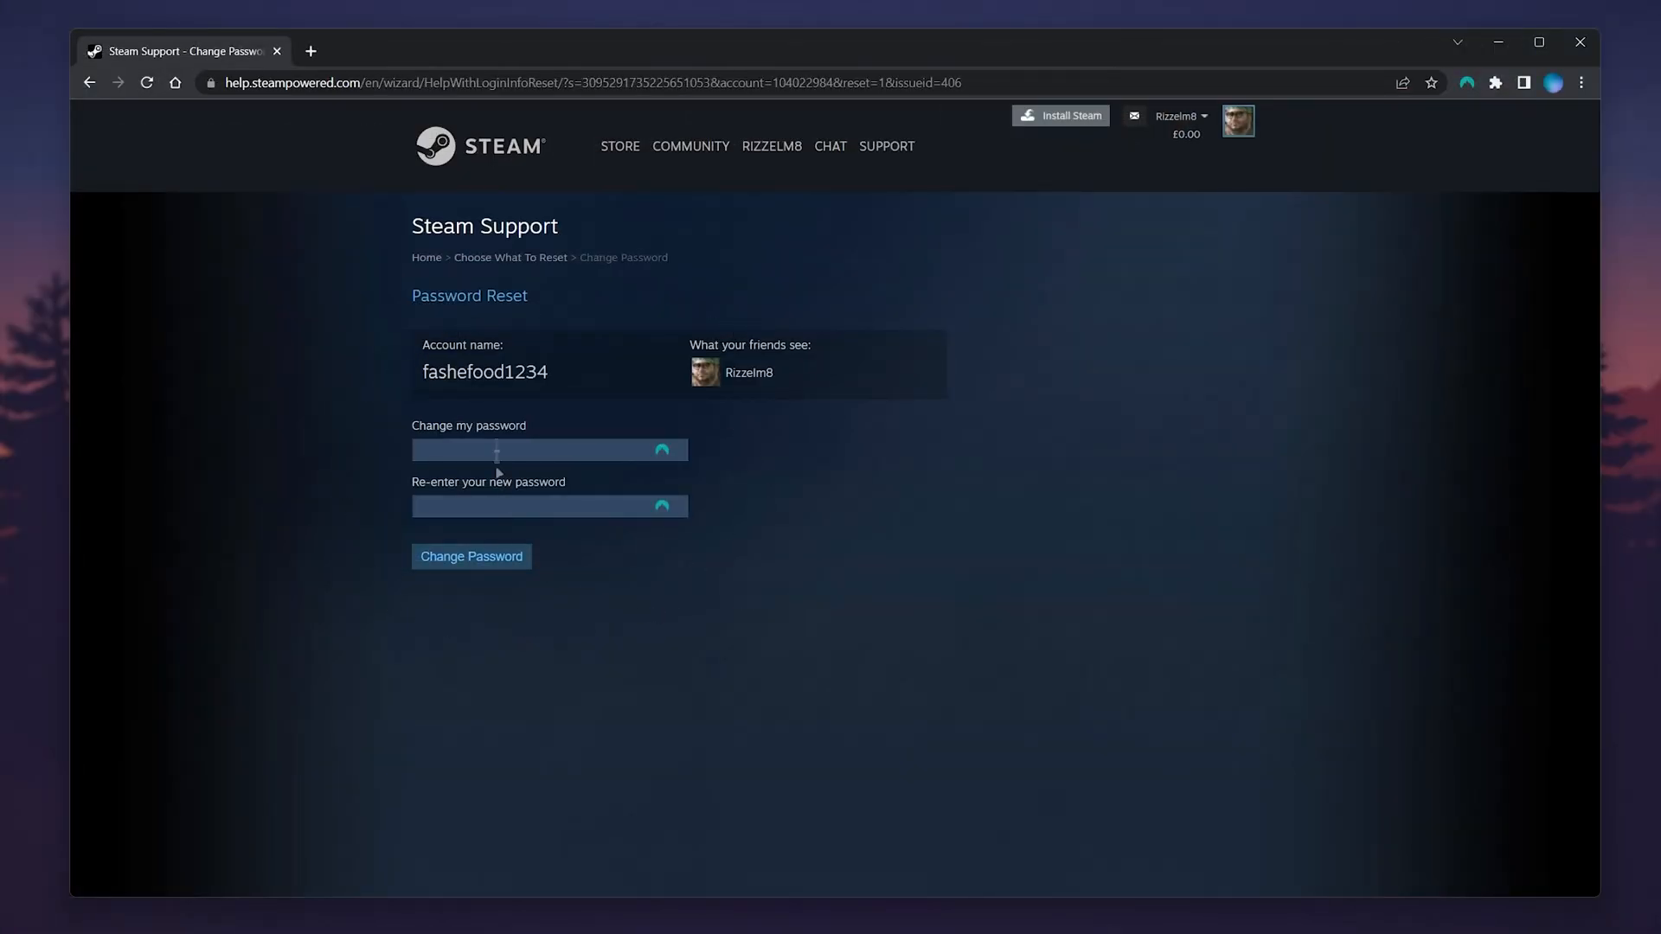
# Step: Enter the generated strong password twice and submit Change Password for confirmation
pyautogui.click(548, 449)
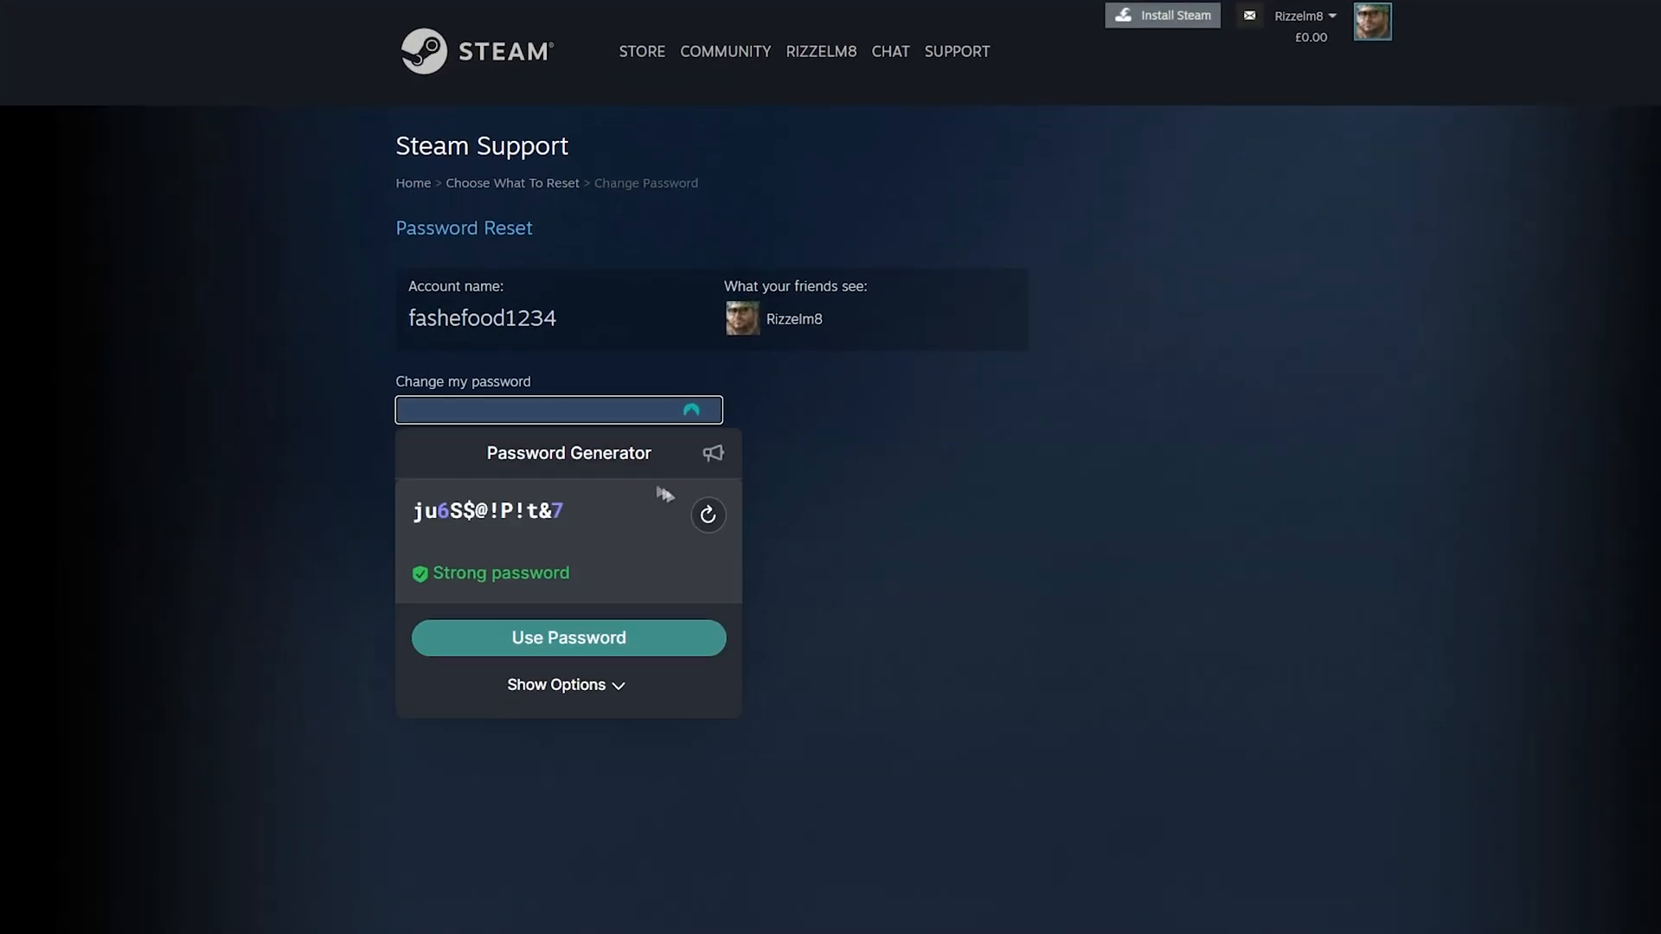
pyautogui.click(567, 684)
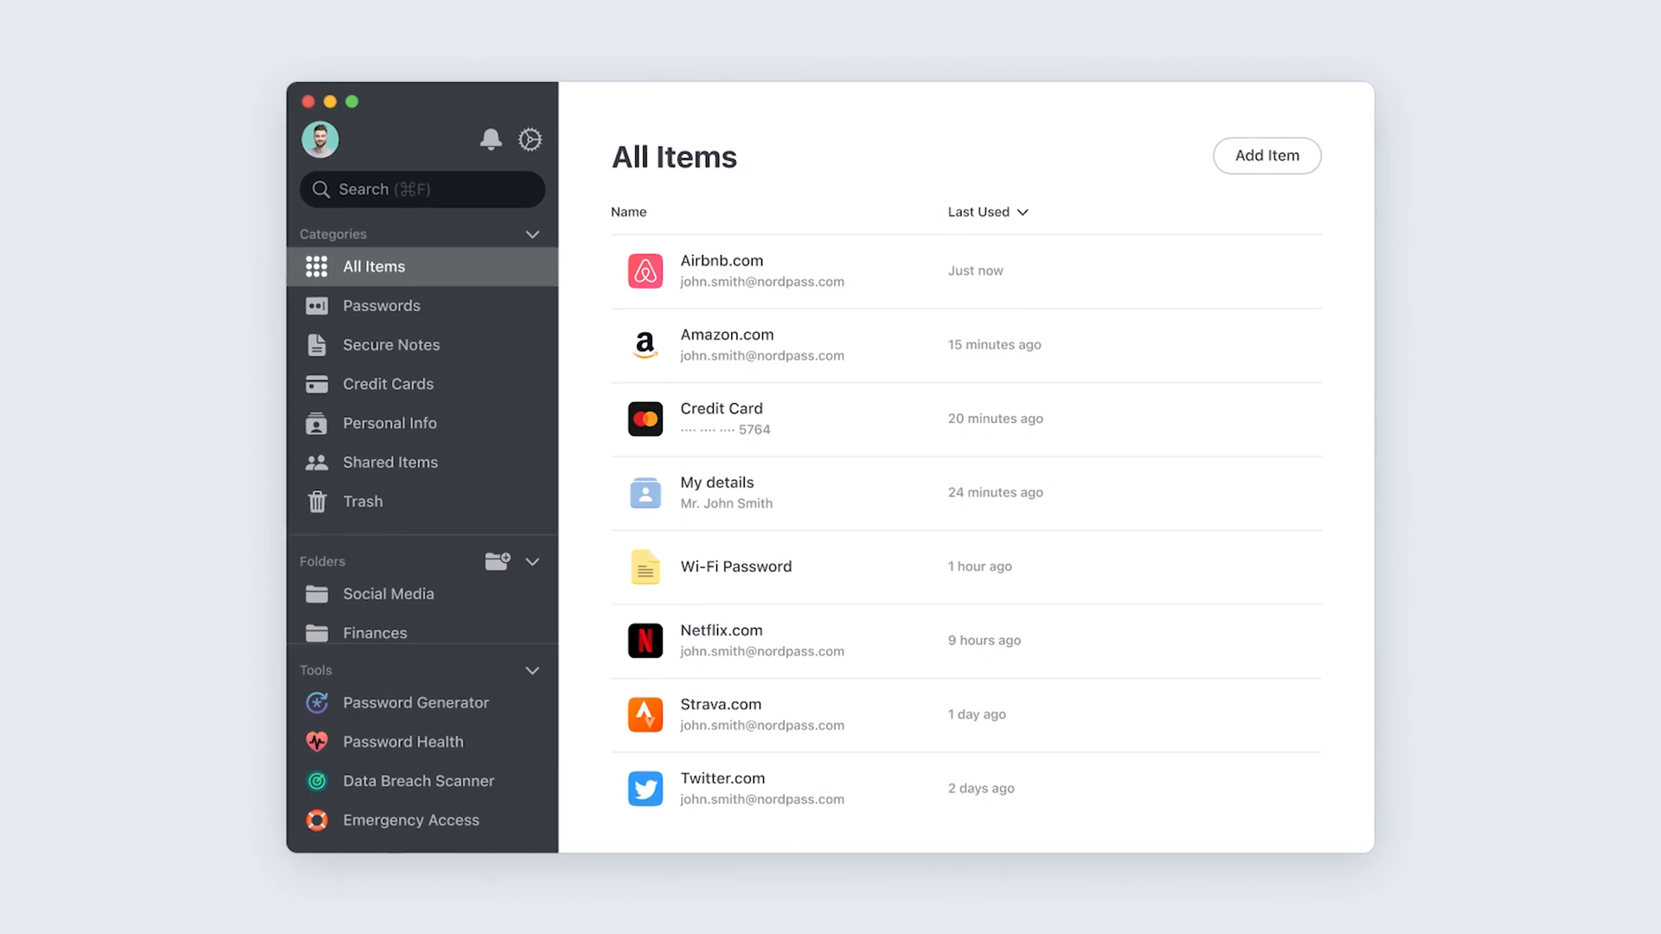
pyautogui.click(402, 742)
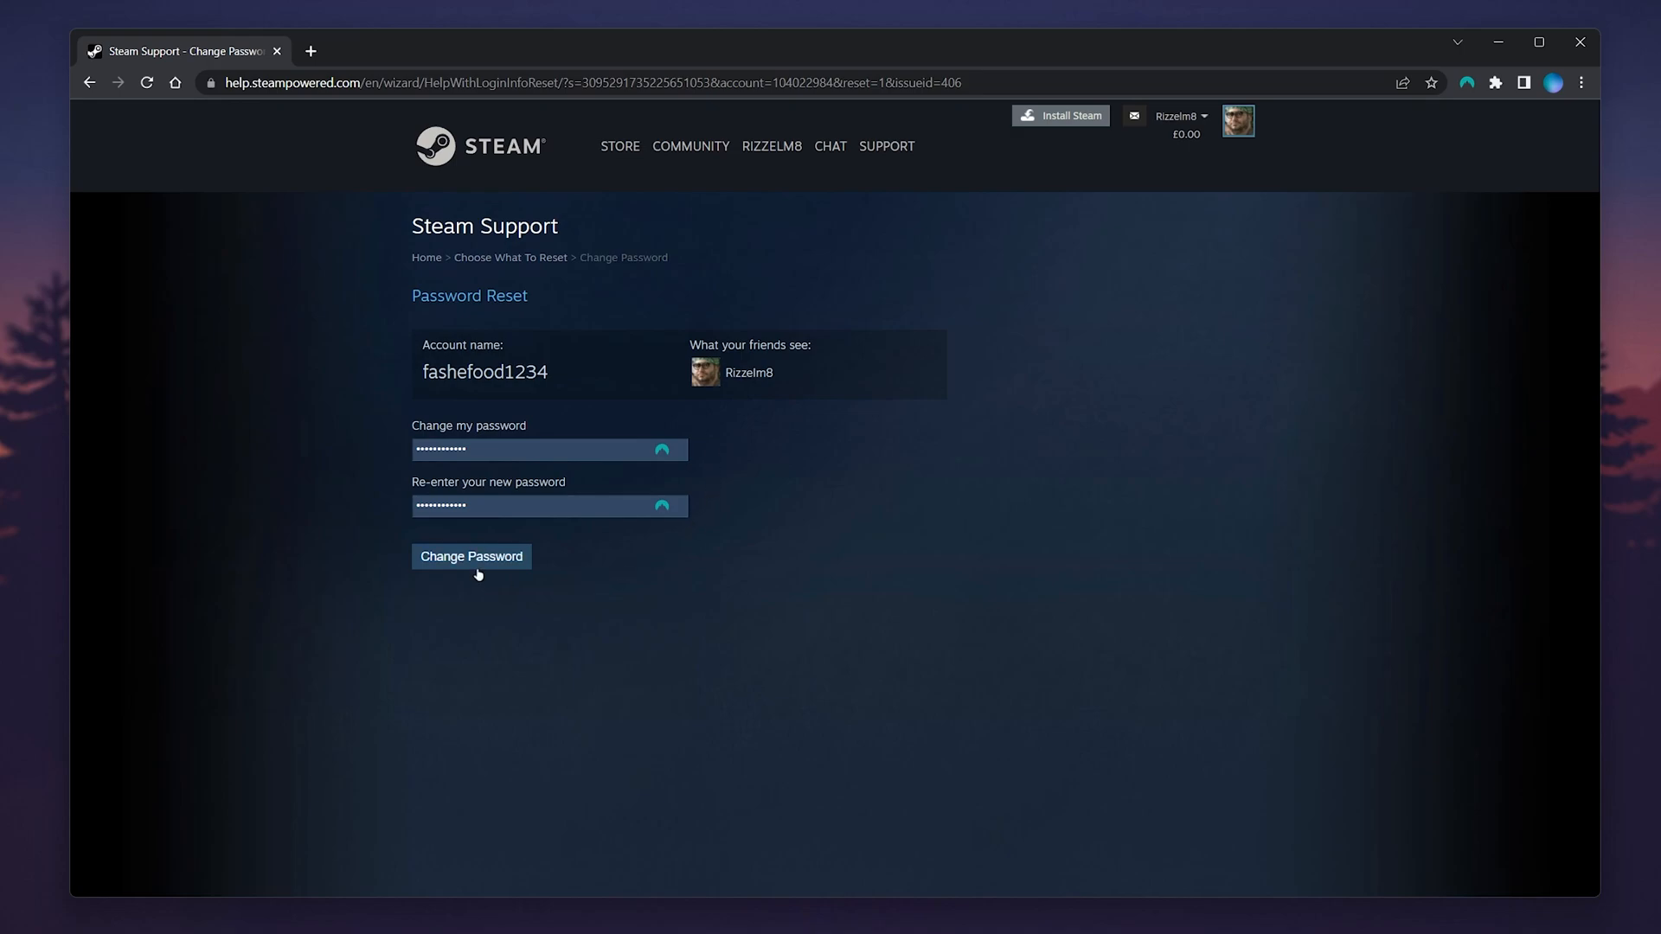
pyautogui.click(470, 556)
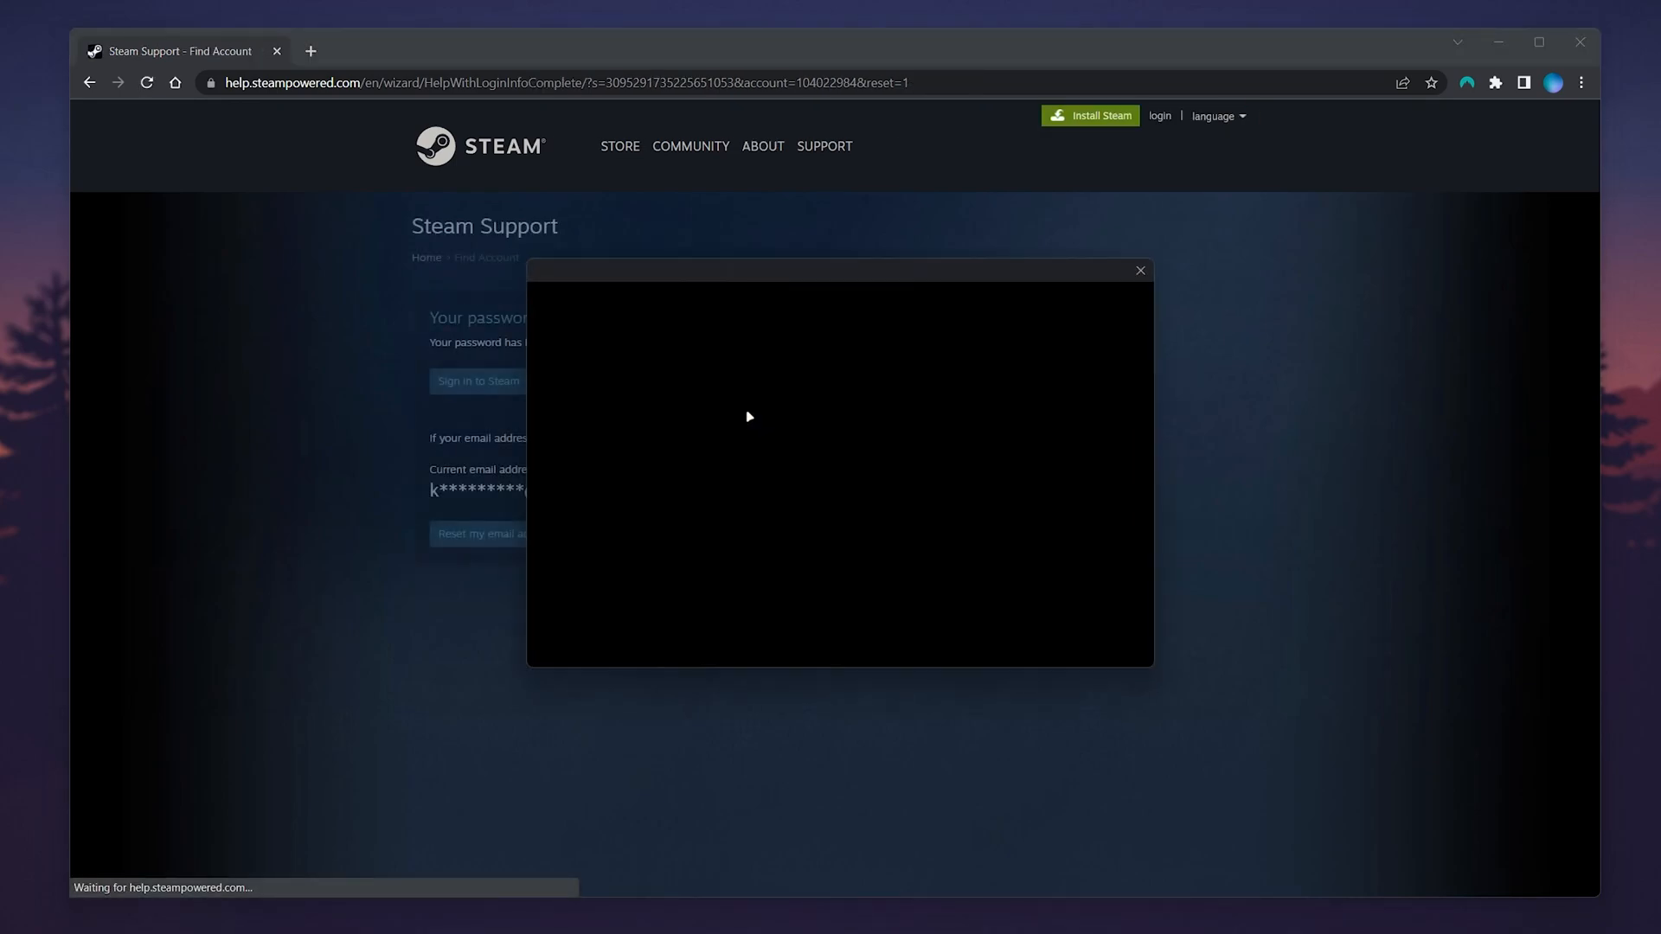